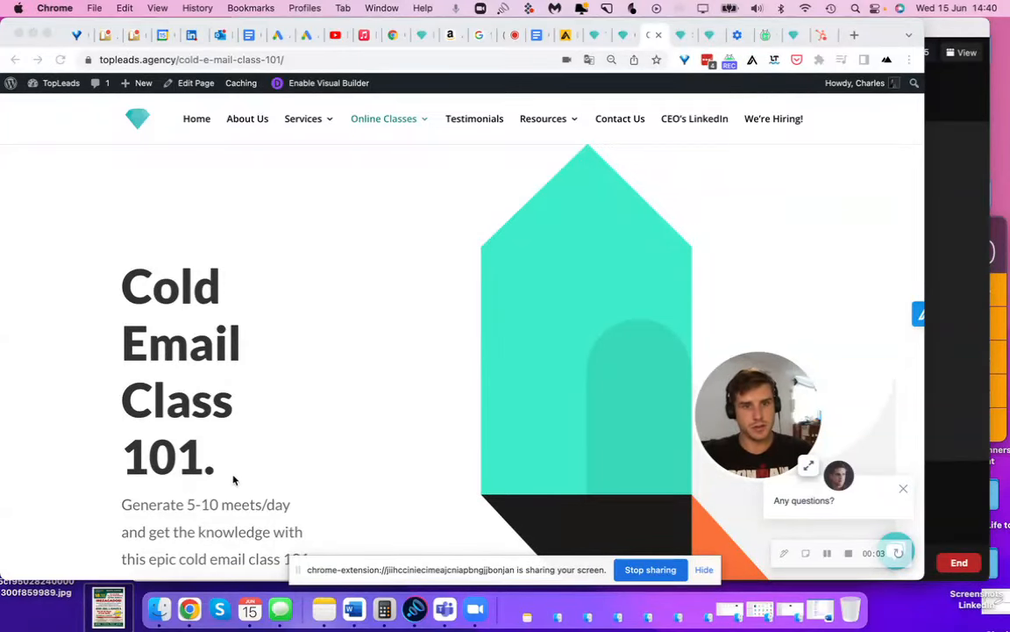
Highlight the class heading, then reopen 'Cold Email 101 Class - Apollo.io' from History's Recently Closed
left_click_drag(121, 272, 217, 473)
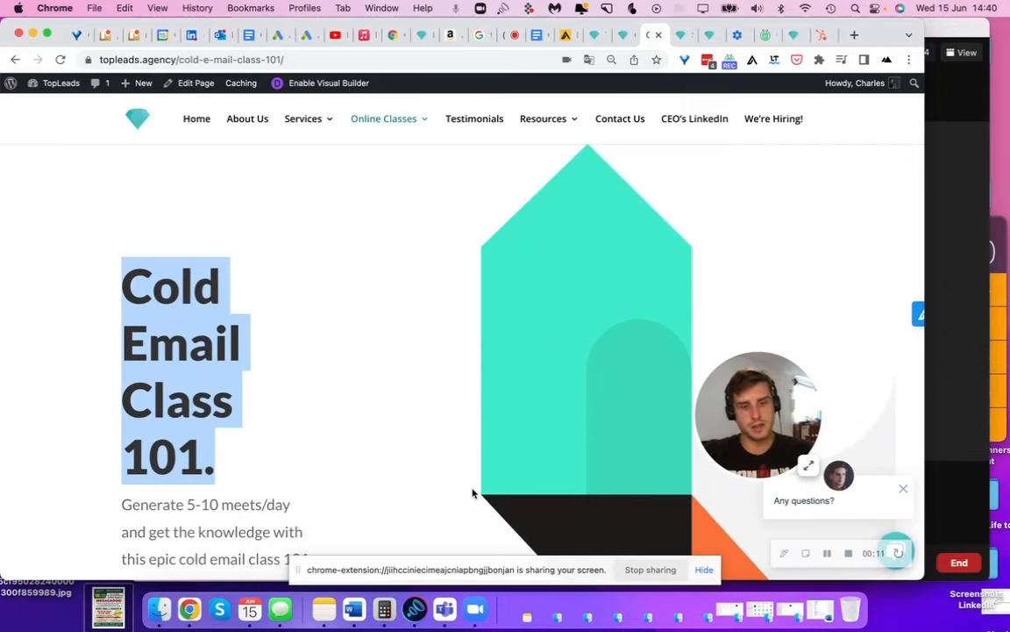
mouse_move(473, 404)
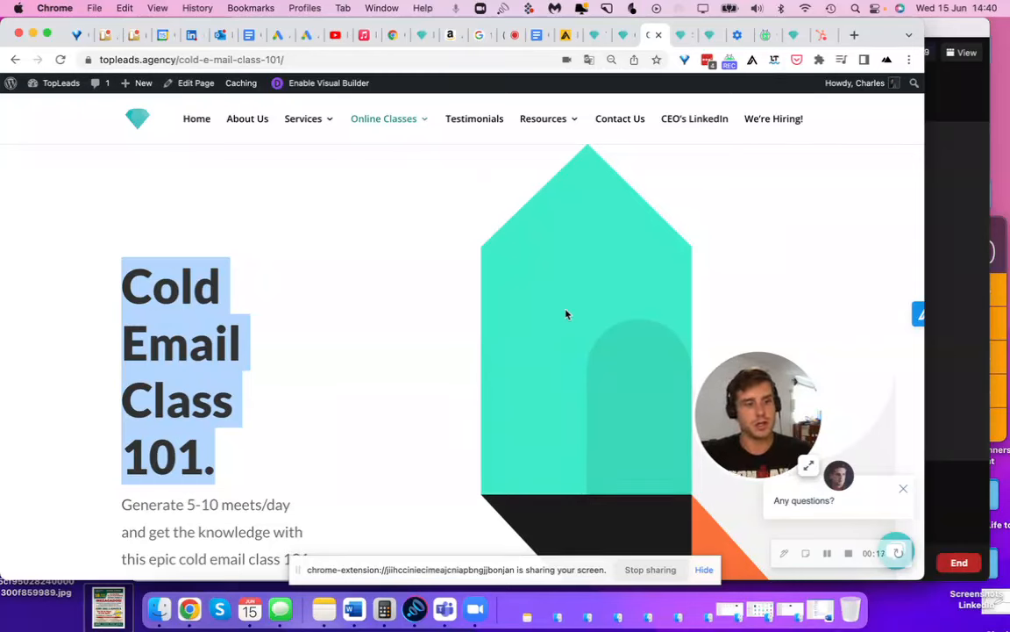
mouse_move(88, 156)
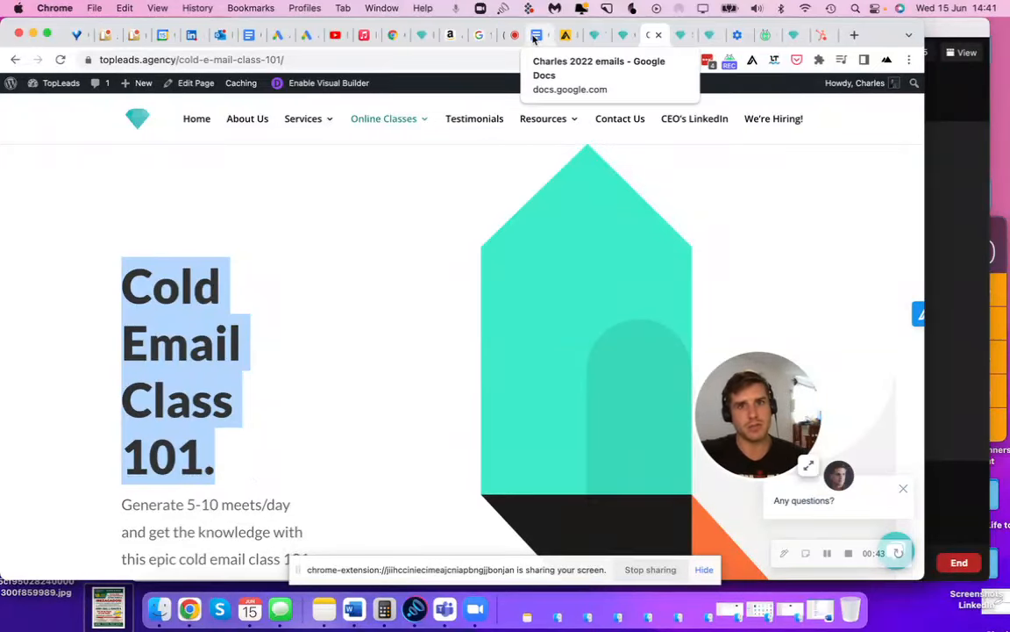
left_click(197, 8)
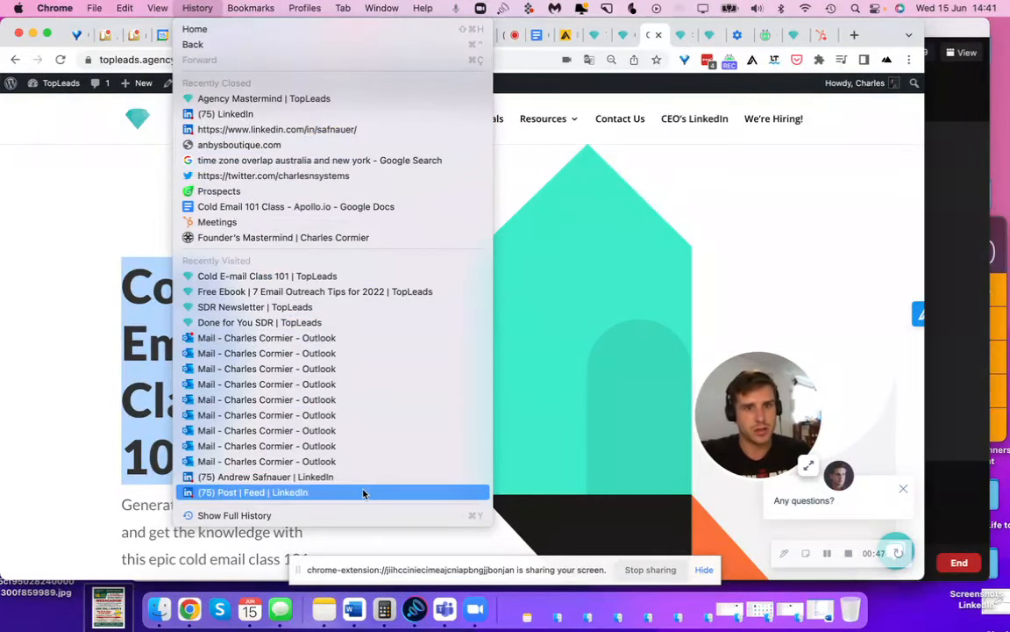
left_click(296, 206)
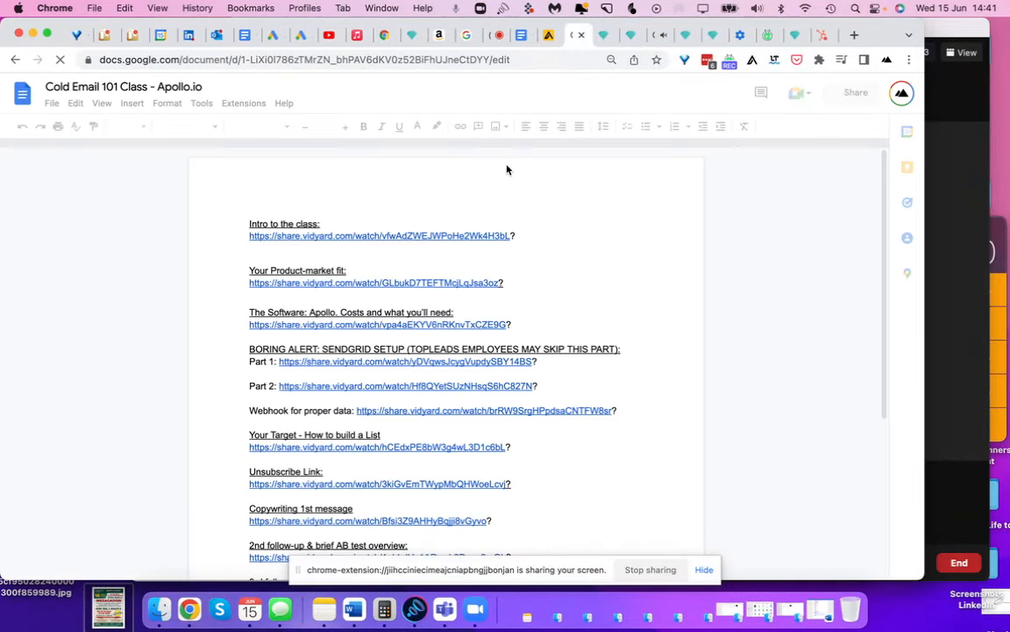
mouse_move(546, 281)
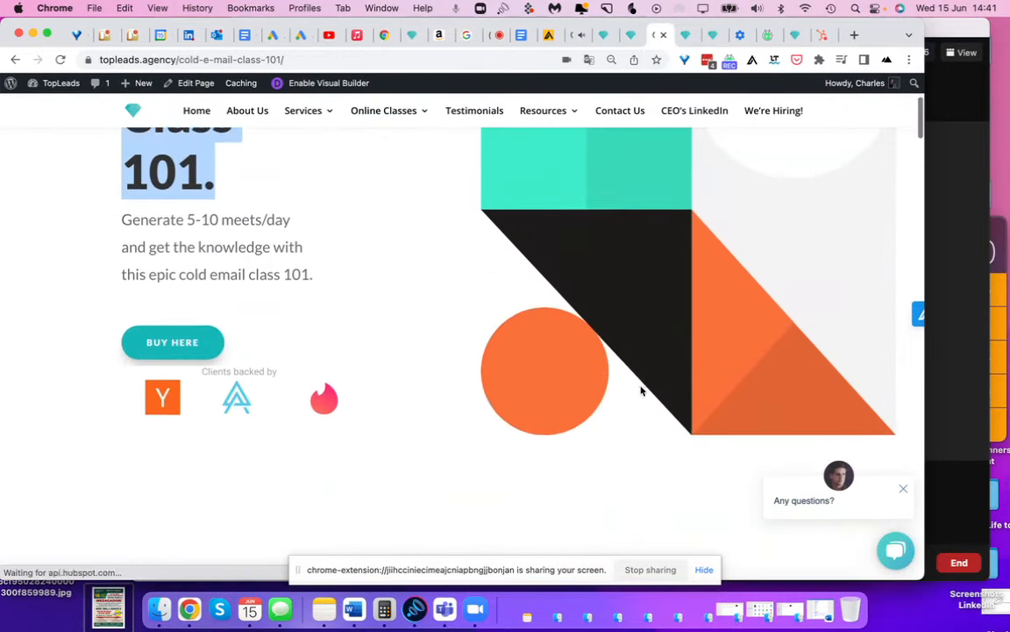
scroll("down", 3)
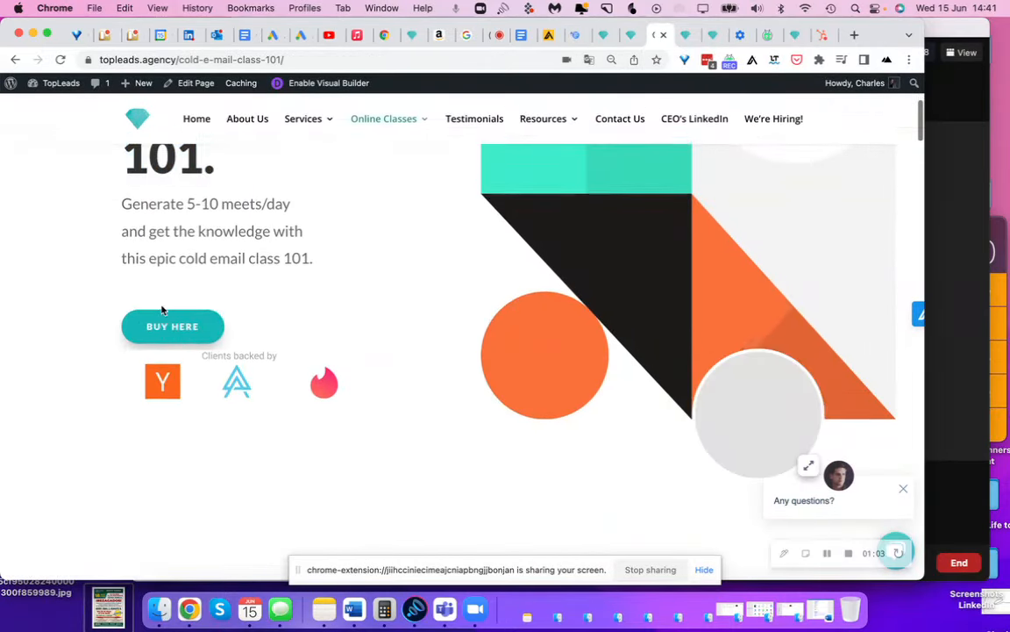
left_click(172, 327)
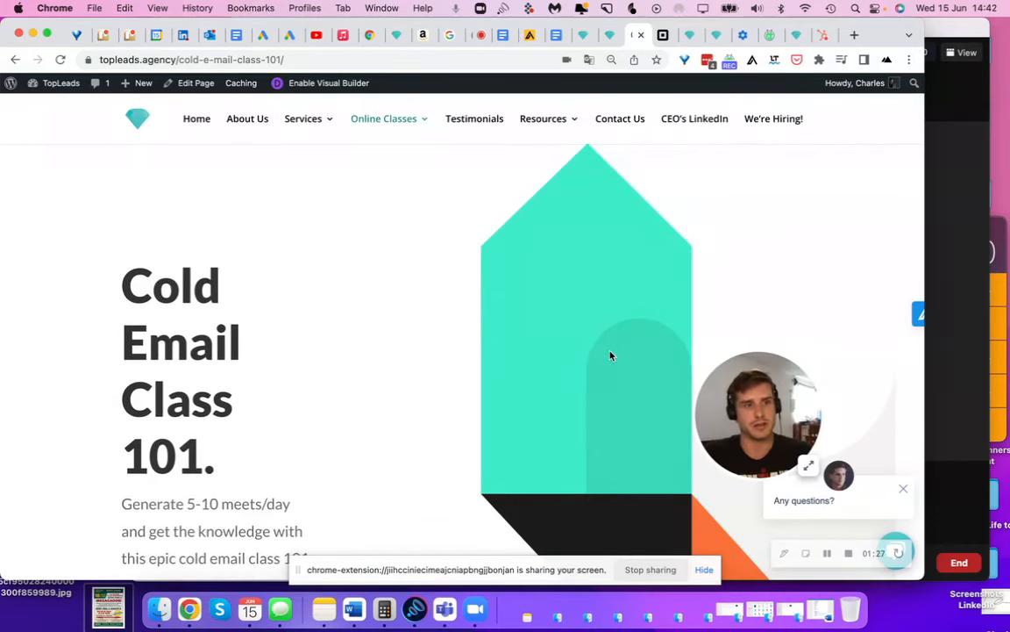
scroll("down", 3)
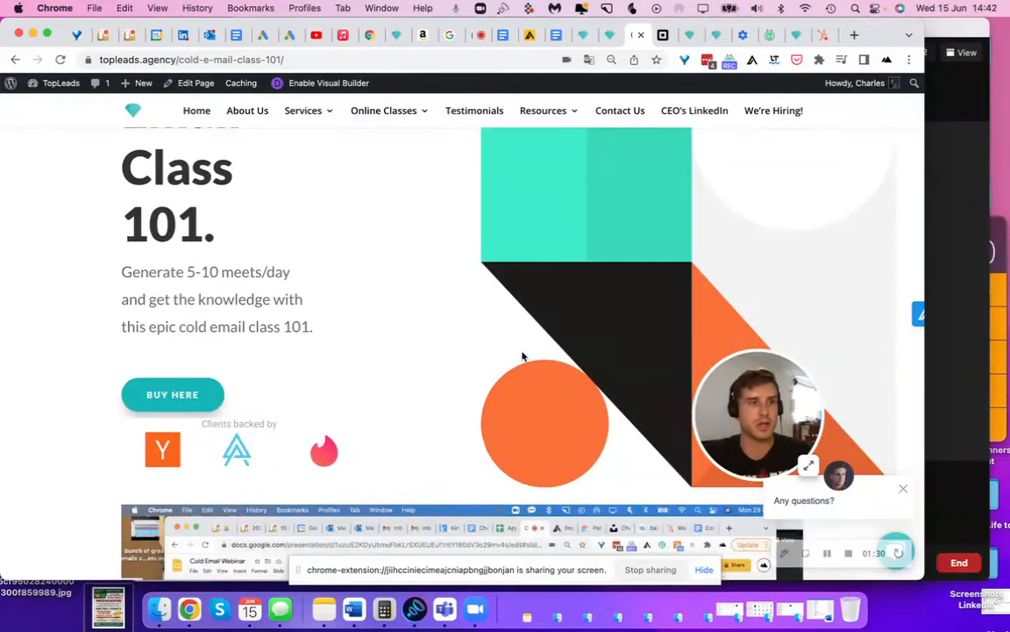
scroll("down", 3)
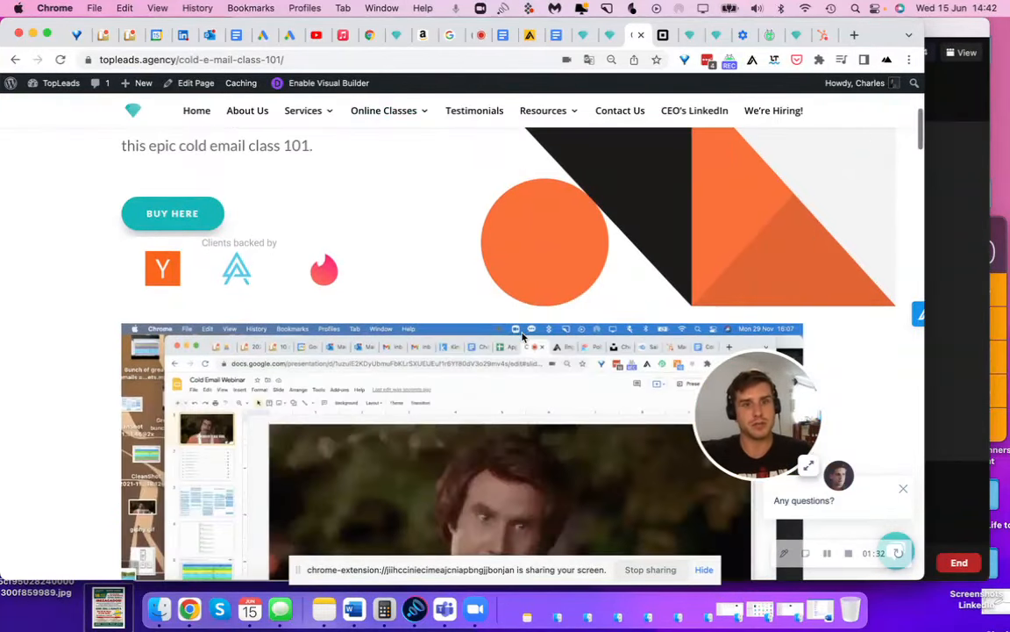
scroll("down", 3)
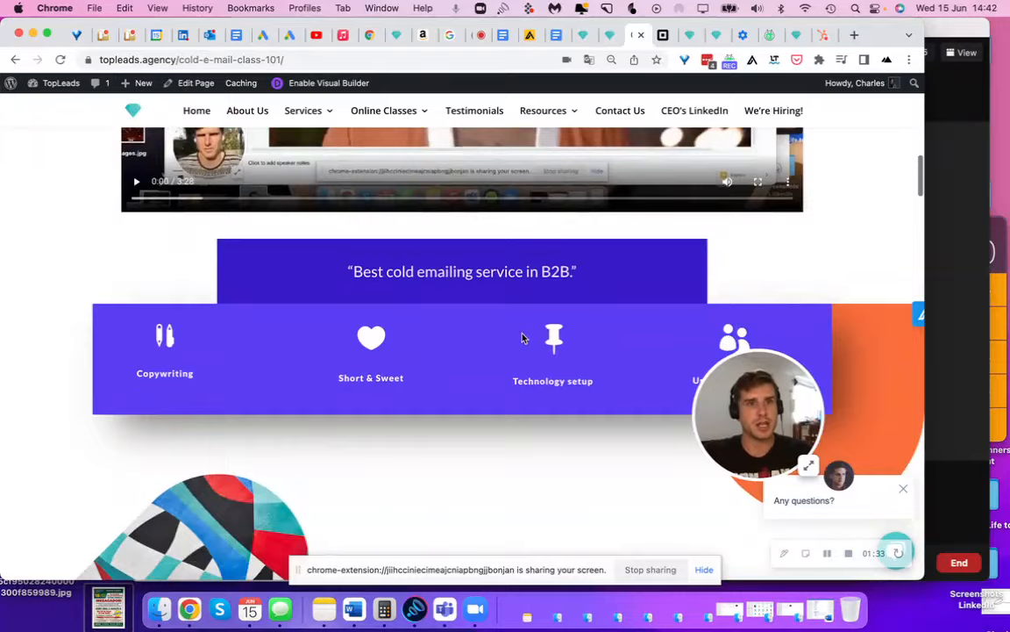
scroll("down", 3)
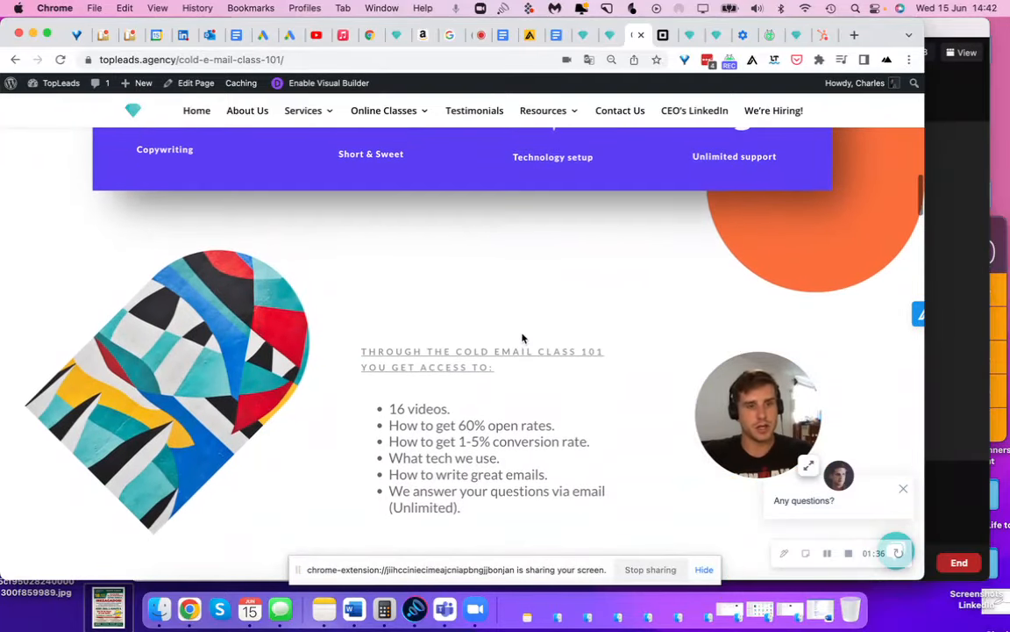
scroll("down", 3)
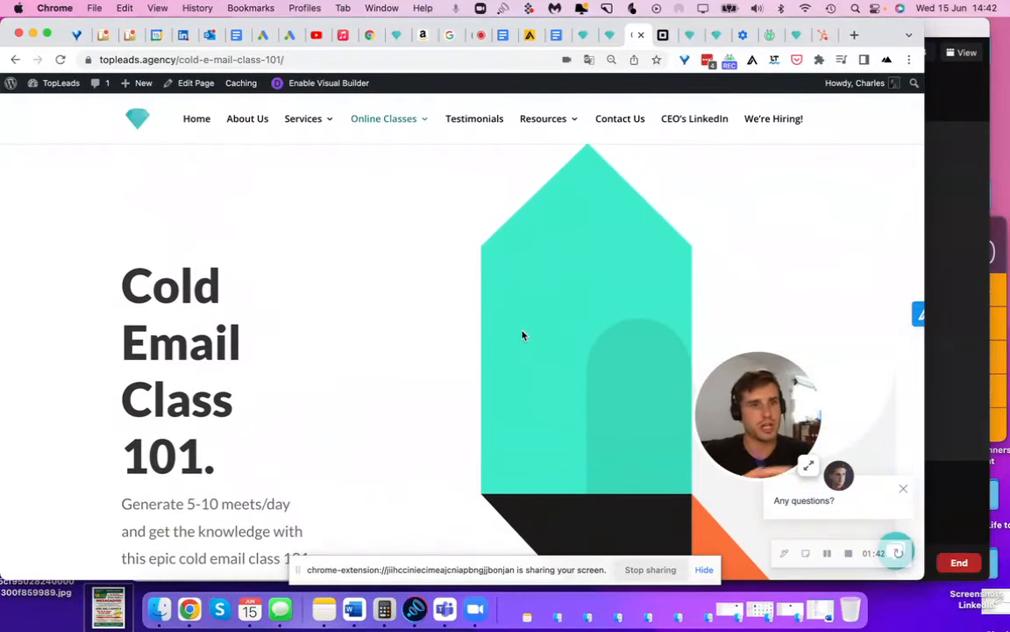
mouse_move(439, 336)
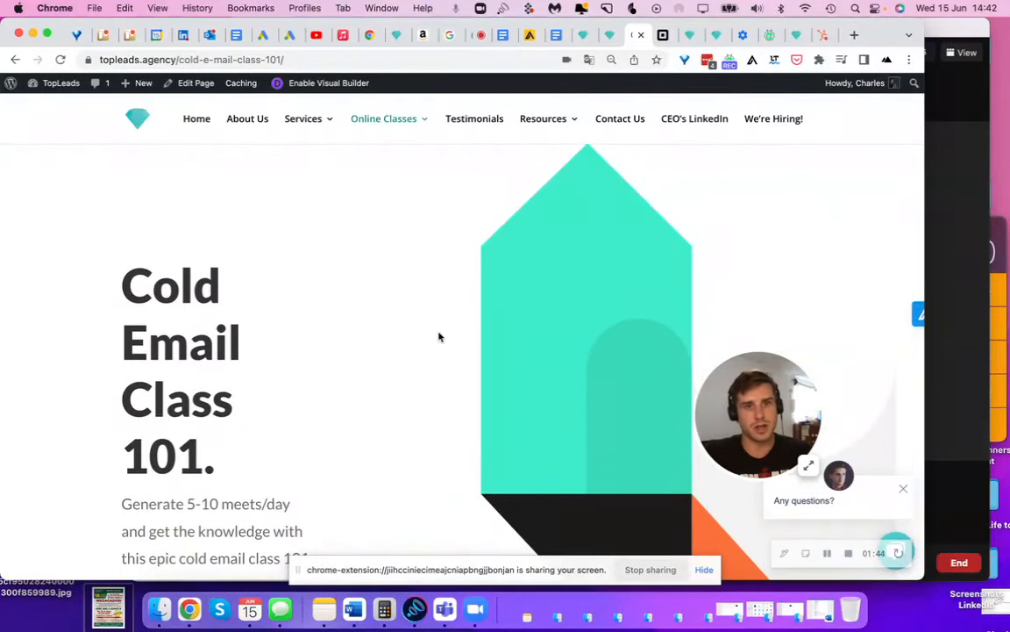
mouse_move(464, 371)
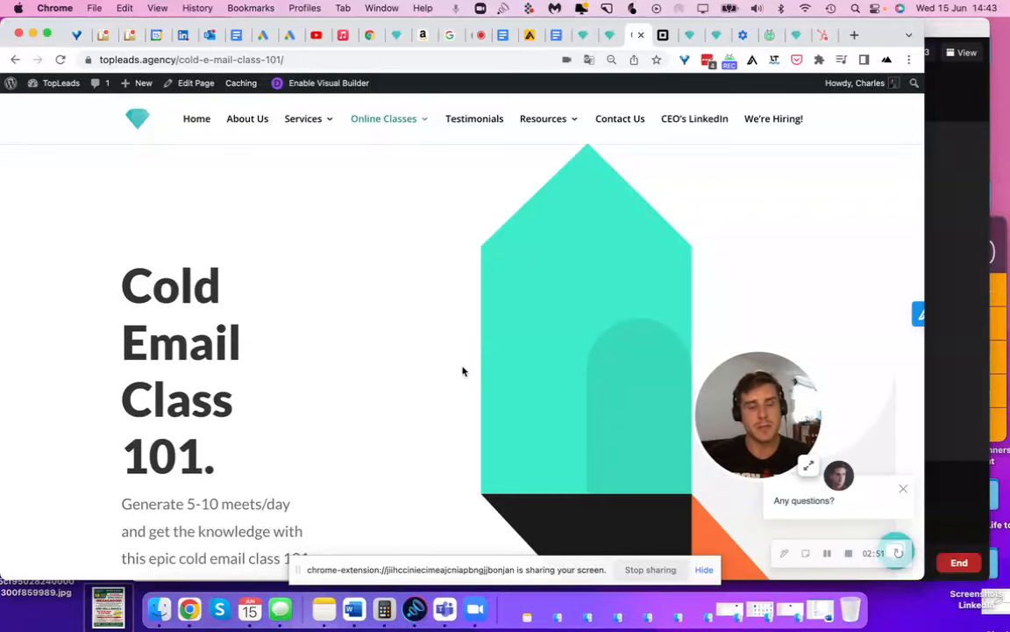
scroll("down", 3)
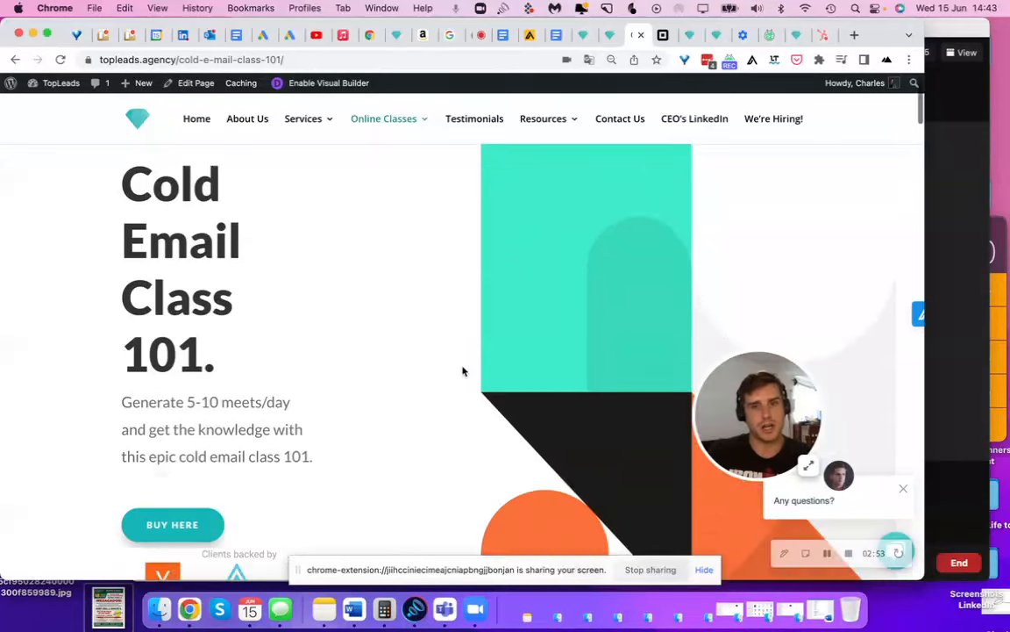
scroll("down", 3)
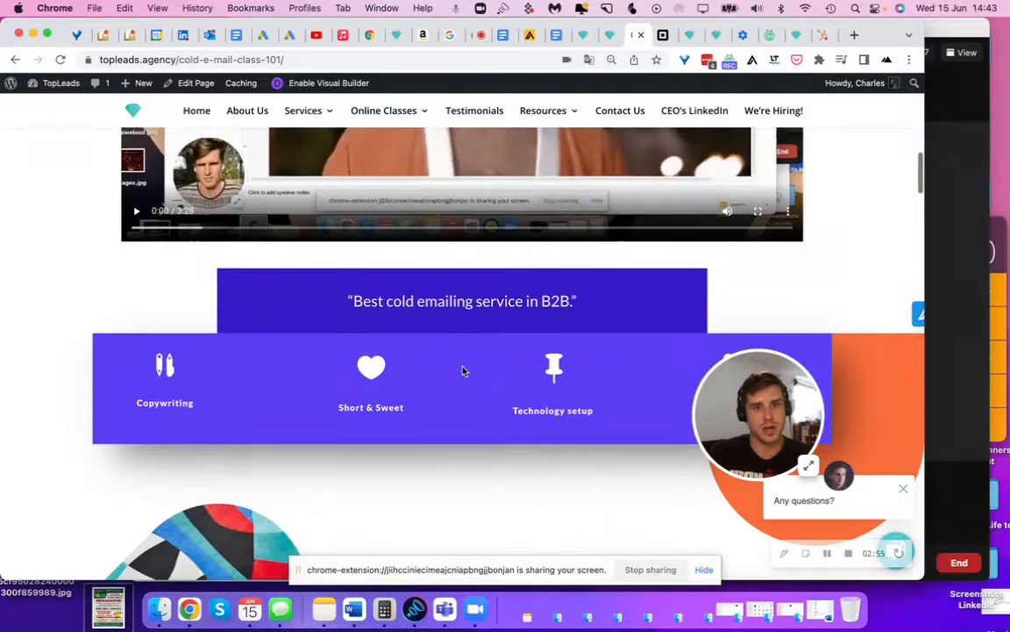
scroll("down", 3)
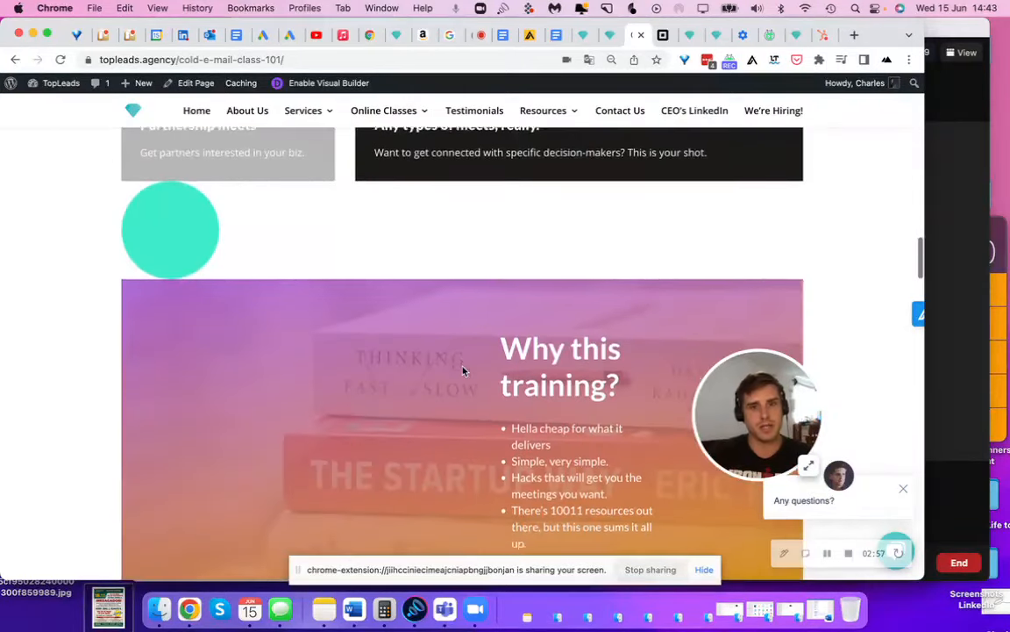
scroll("down", 3)
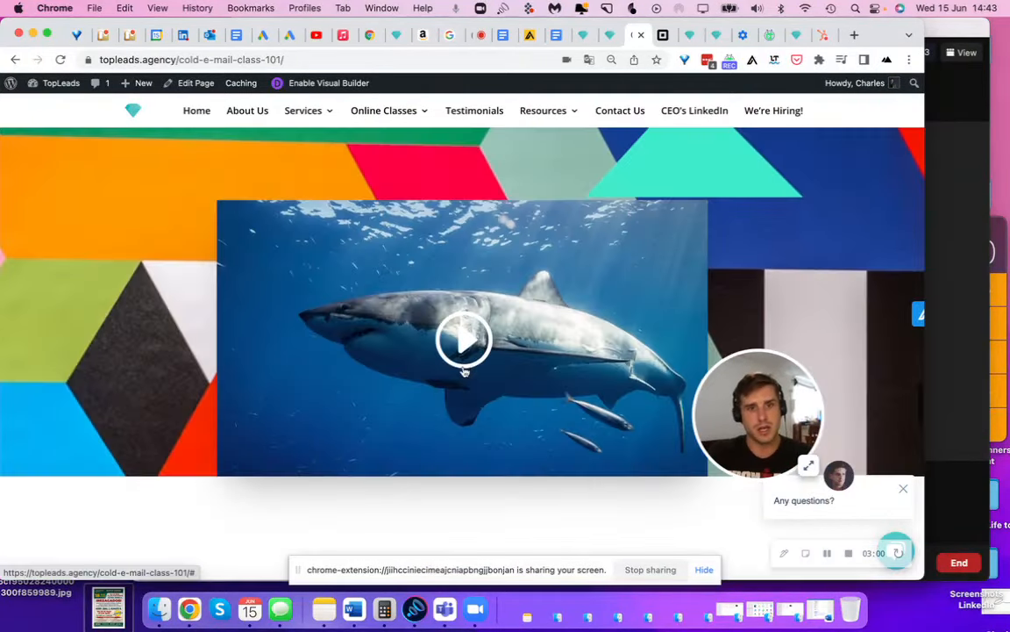
scroll("down", 3)
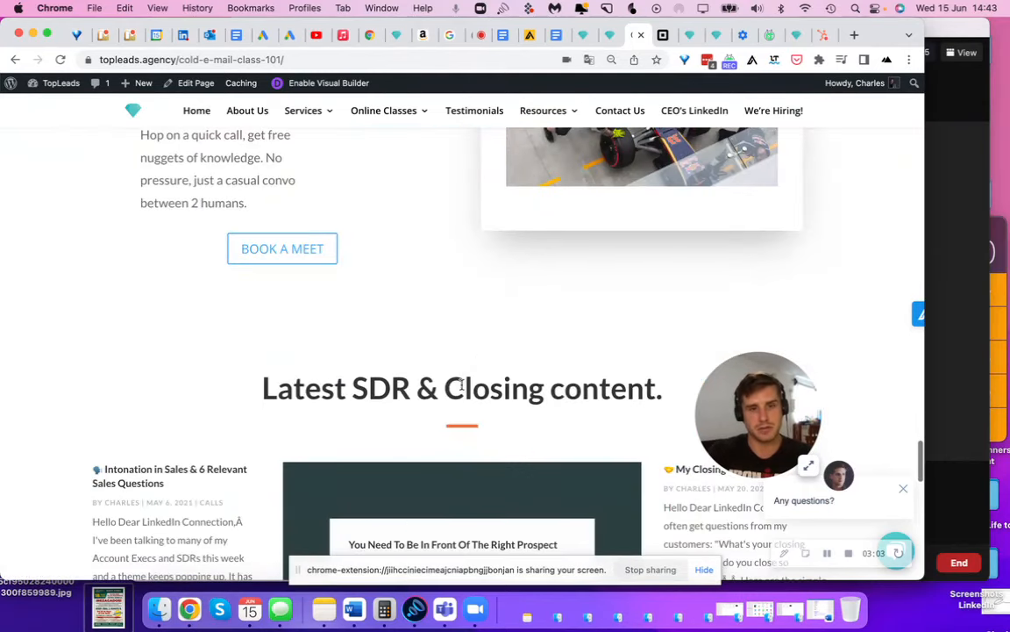
scroll("down", 3)
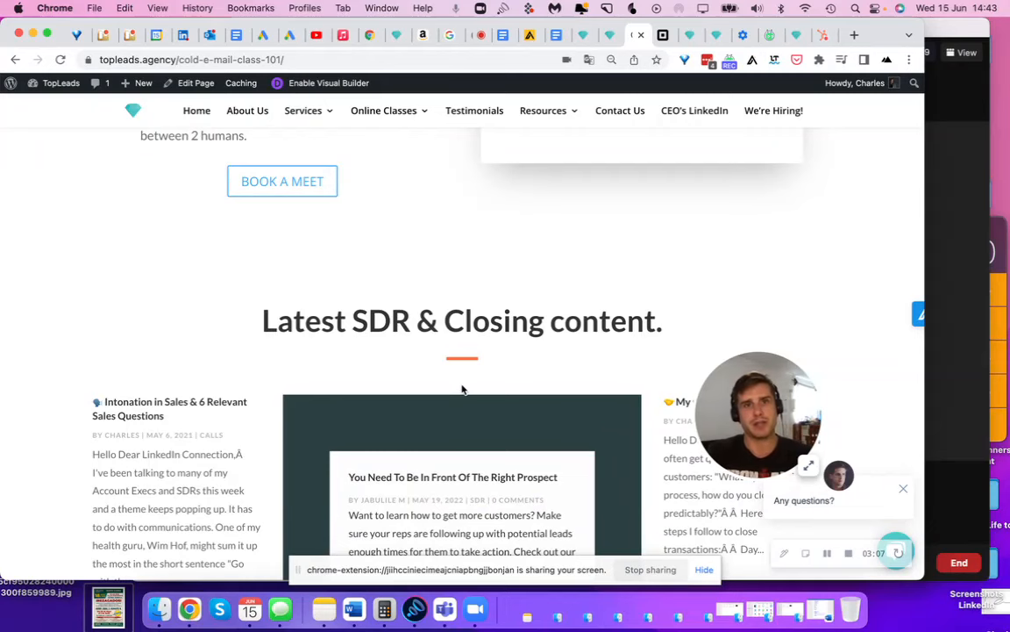
triple_click(462, 320)
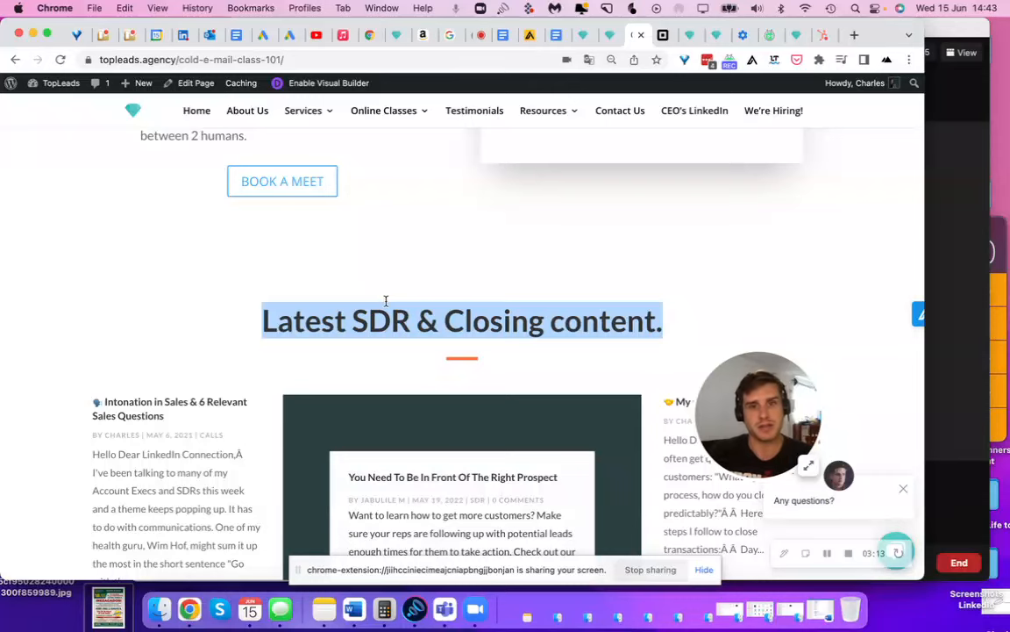
scroll("down", 3)
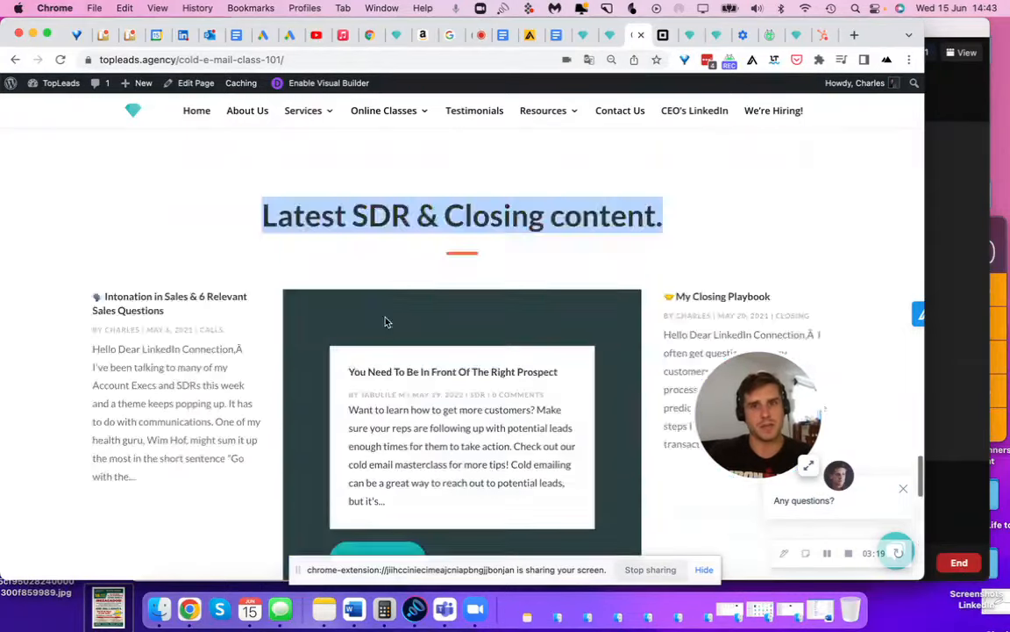
scroll("up", 3)
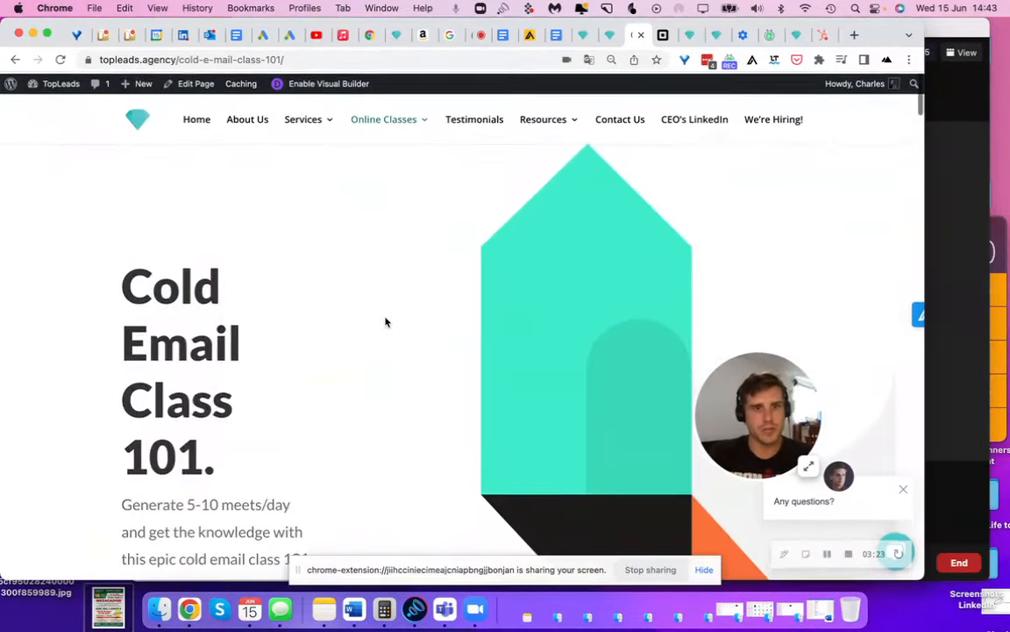
scroll("down", 3)
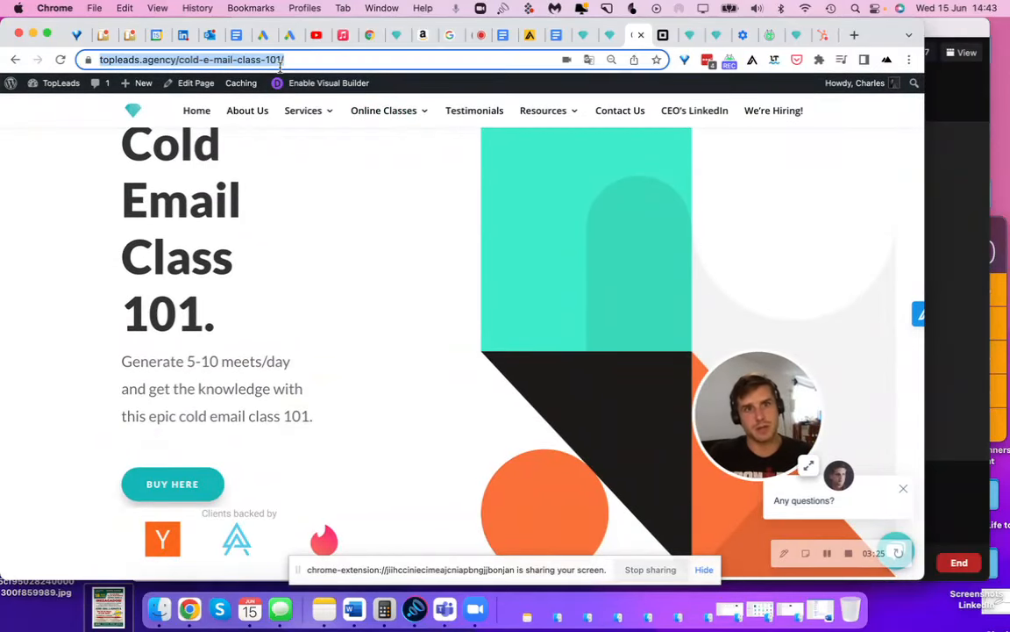
scroll("down", 3)
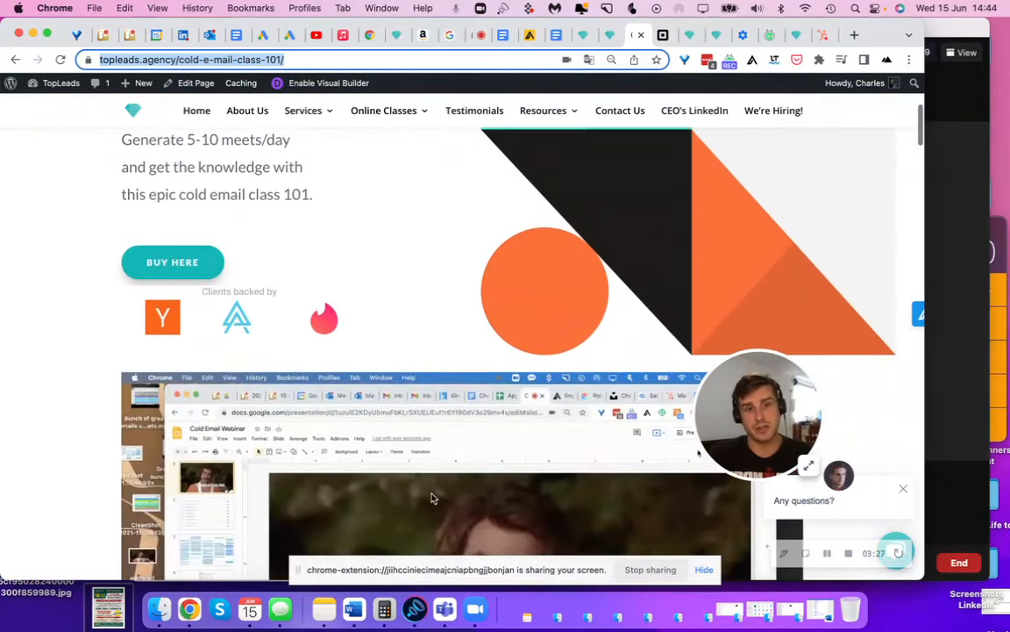
scroll("down", 3)
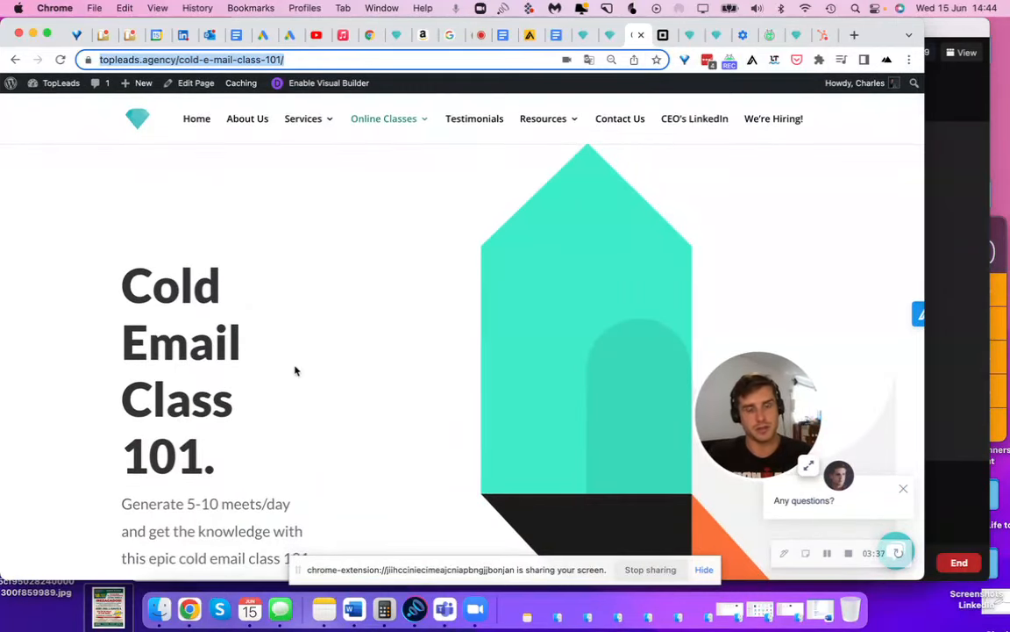
left_click_drag(121, 280, 215, 473)
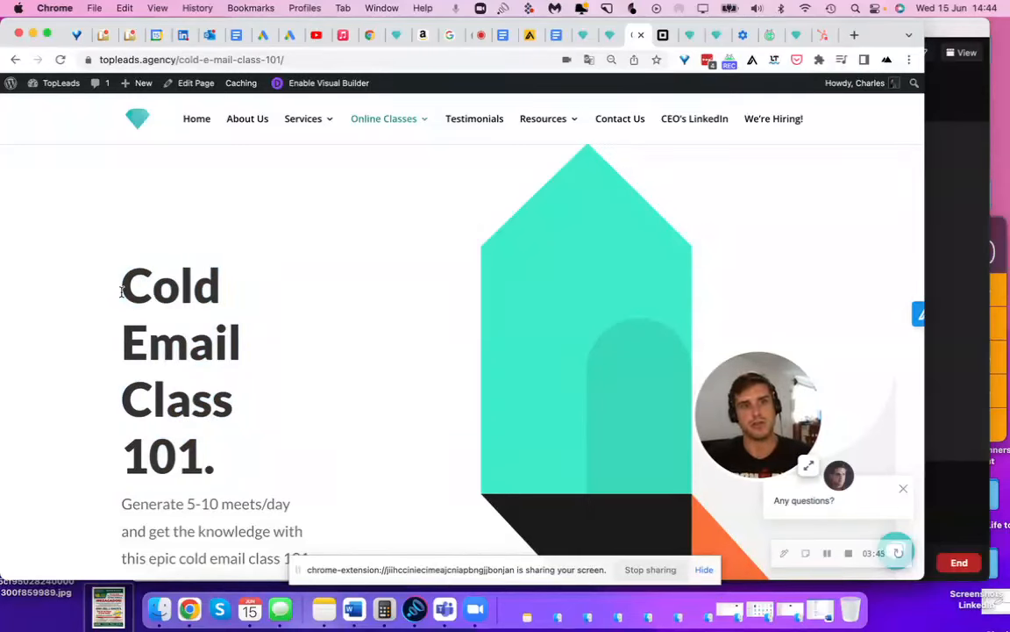
left_click_drag(121, 285, 223, 465)
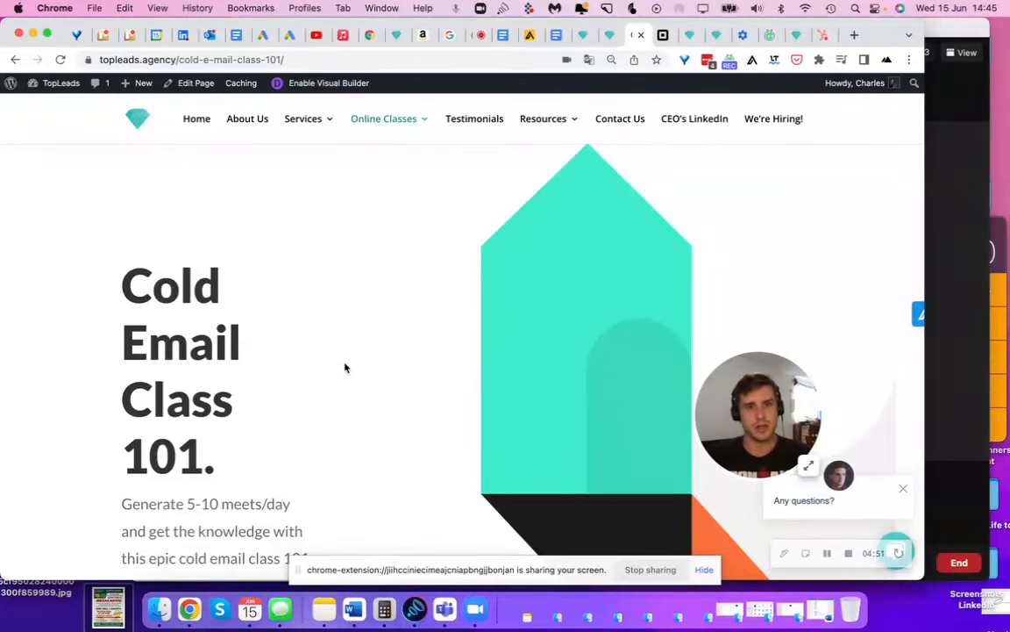
Scroll the class page and start loading the LinkedIn 'SDR as a service' profile in a new tab
scroll("down", 3)
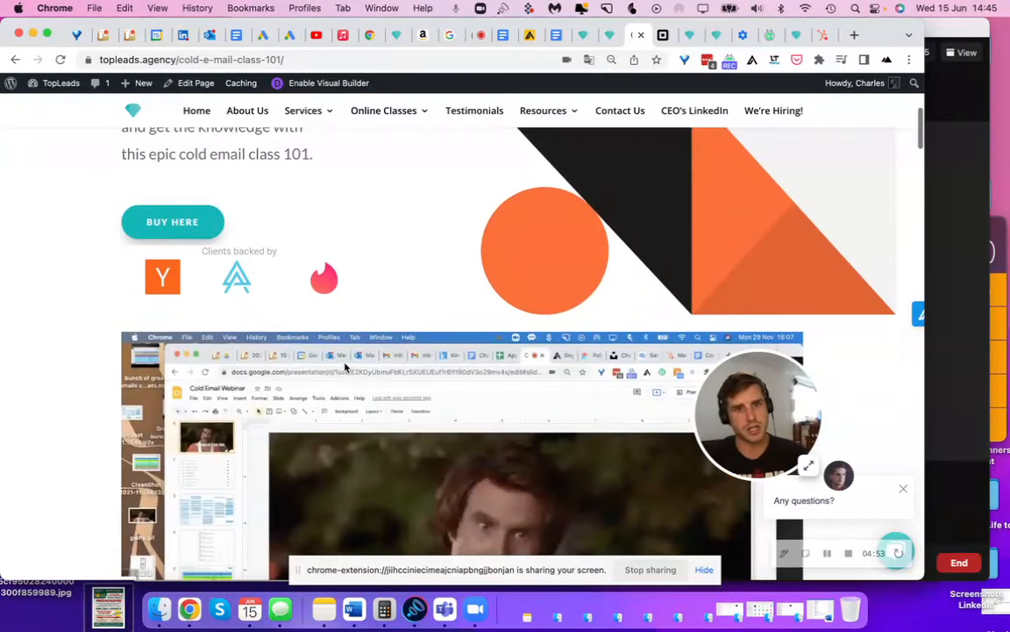
mouse_move(426, 254)
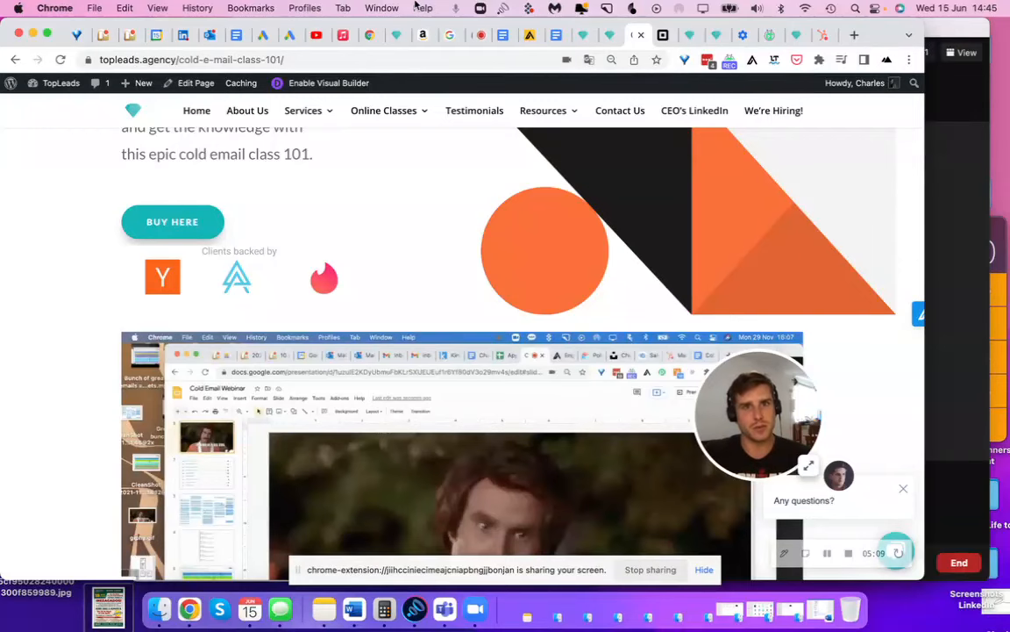
left_click(158, 8)
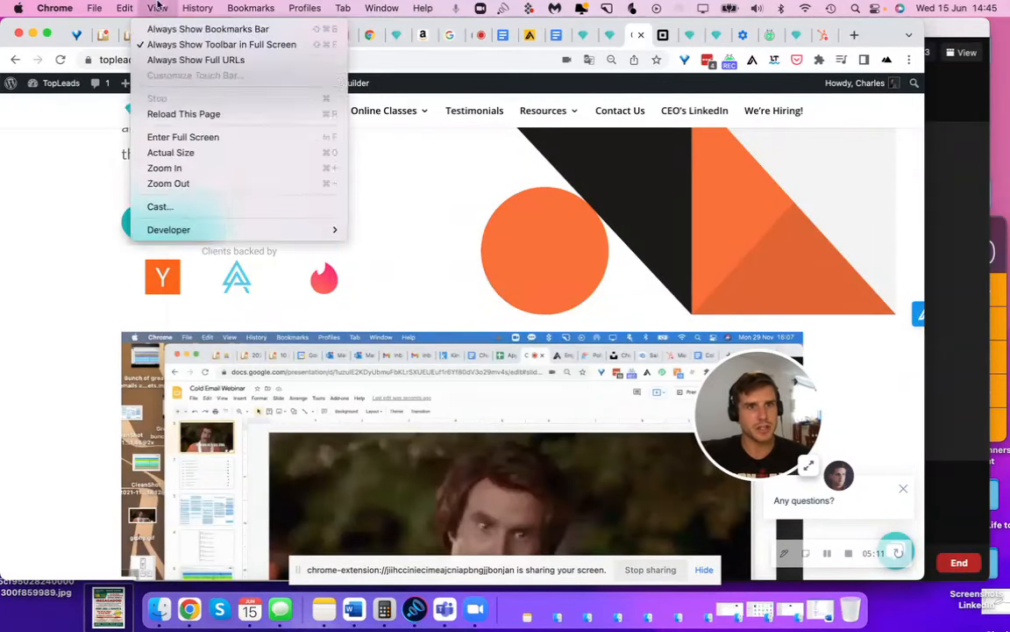
left_click(196, 8)
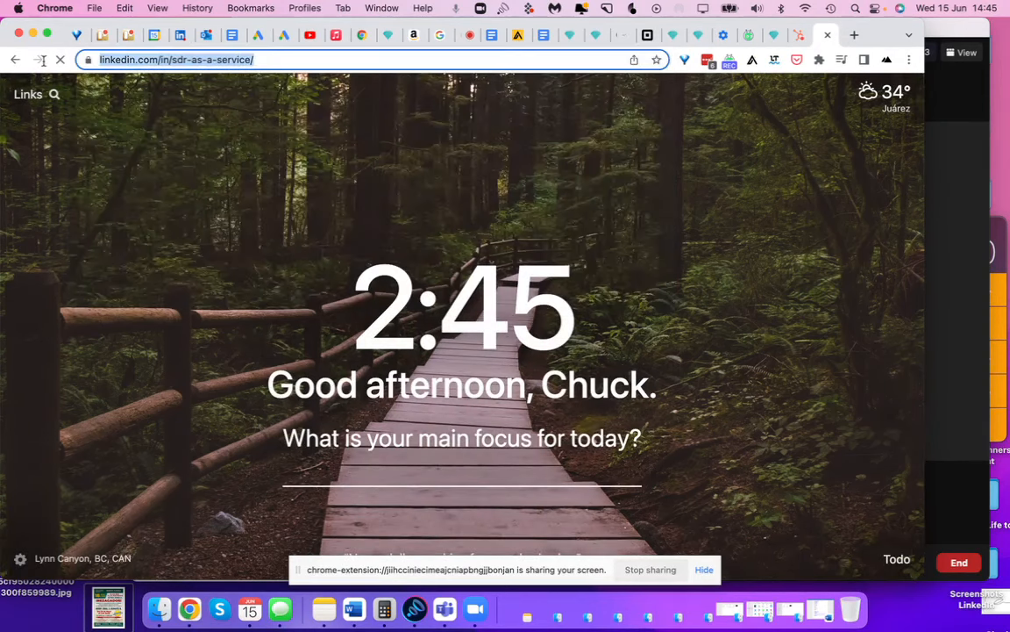
Glance at the TopLeads testimonials, then scroll Charles Cormier's LinkedIn profile down to Activity
left_click(175, 60)
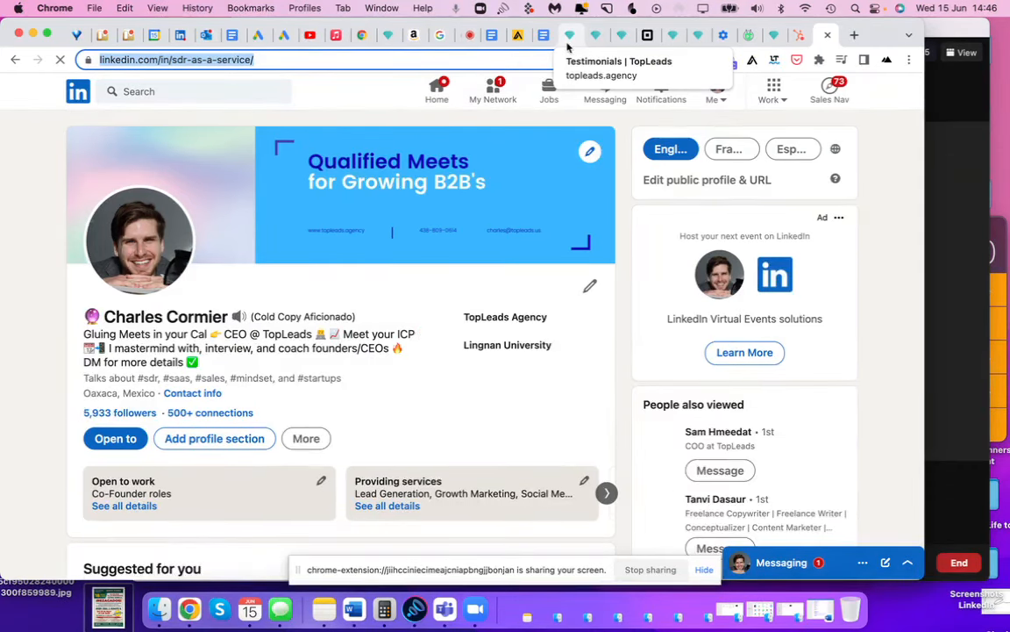
left_click(614, 60)
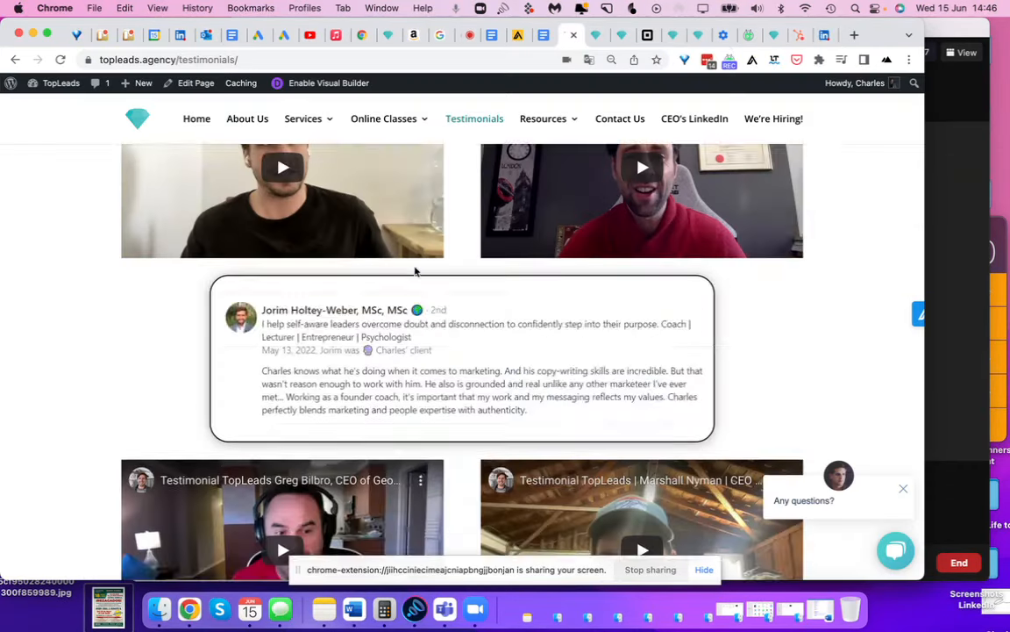
scroll("down", 3)
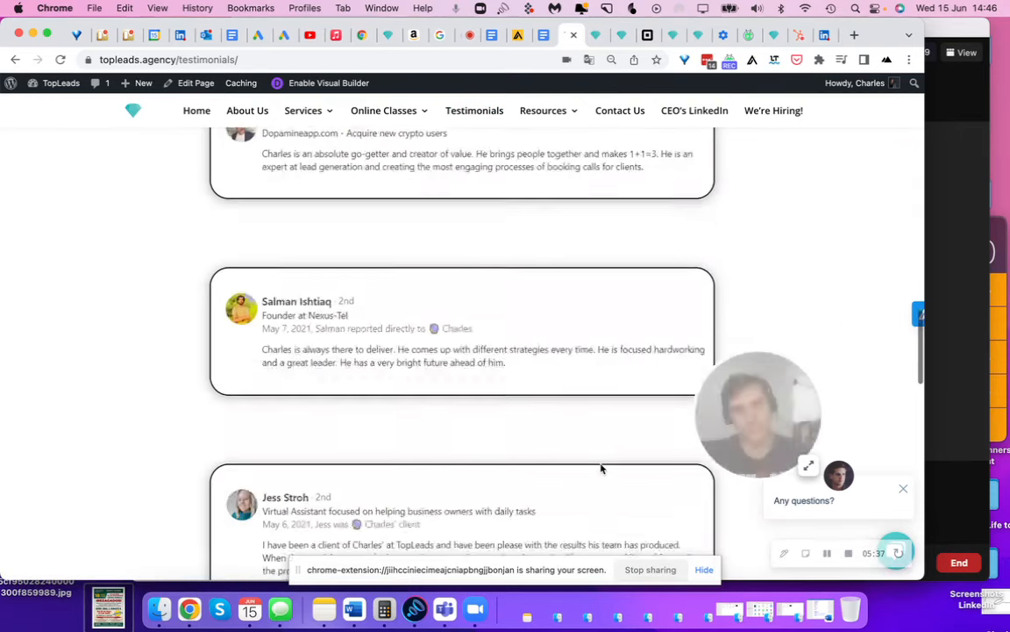
scroll("down", 3)
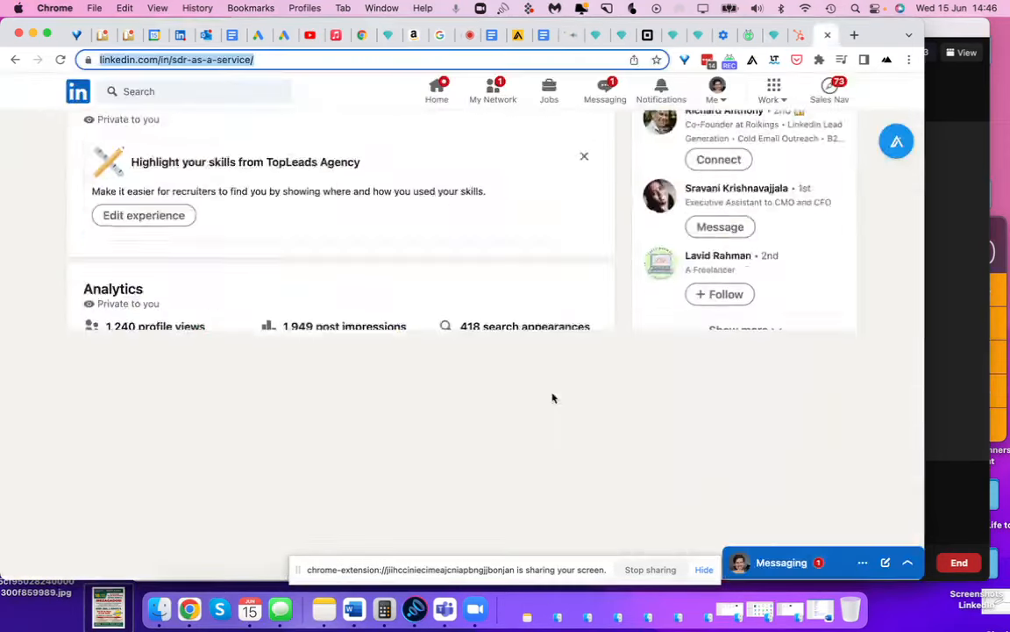
scroll("down", 3)
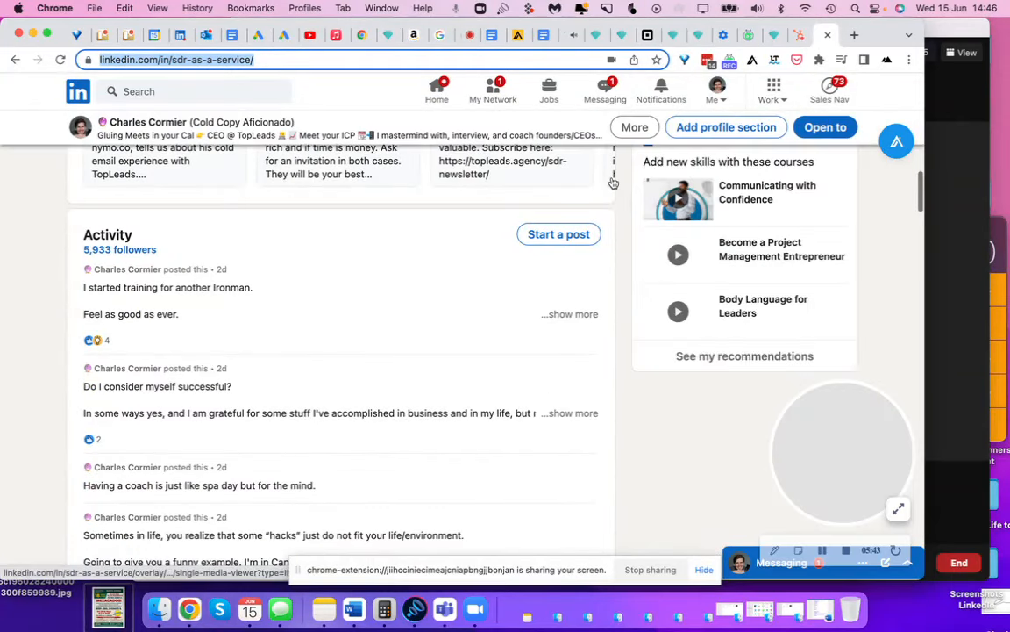